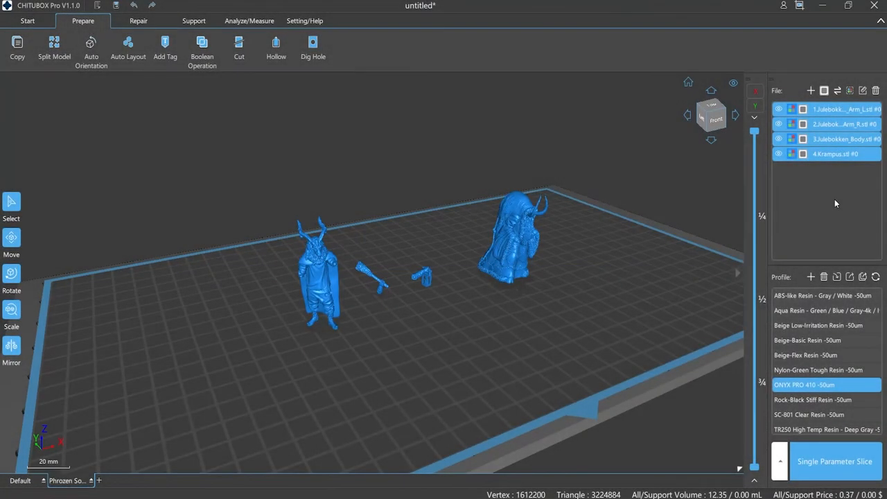
- Paste duplicates of the selected Krampus and Julebokken models with Ctrl+V
key("Ctrl+V")
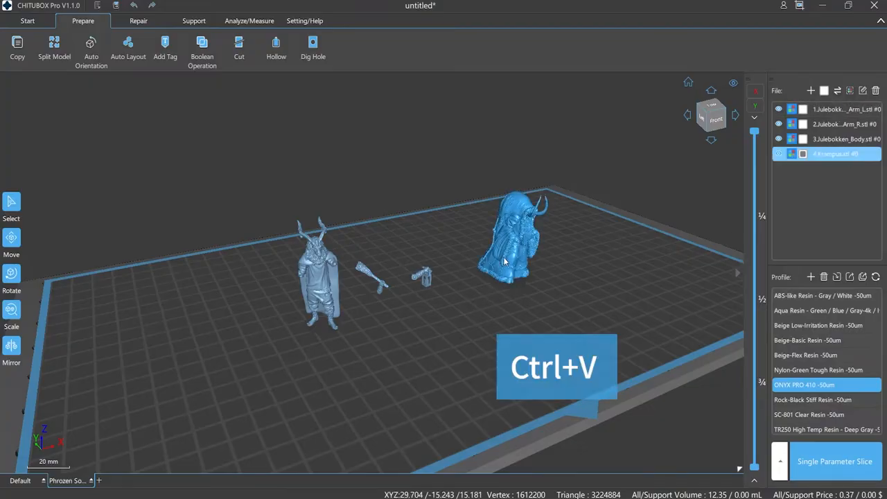
key("Ctrl+v")
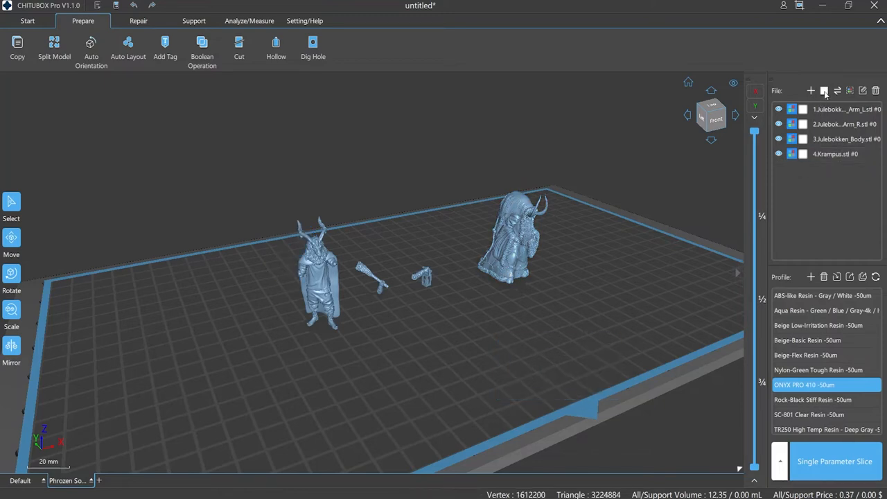
key("Ctrl+v")
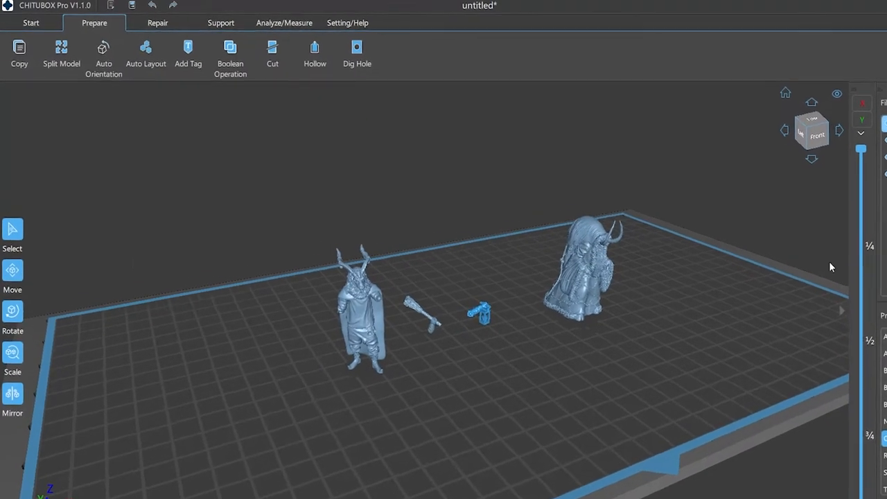
- Make eight copies of the models with the Copy settings, number set to 8
left_click(18, 52)
type("8")
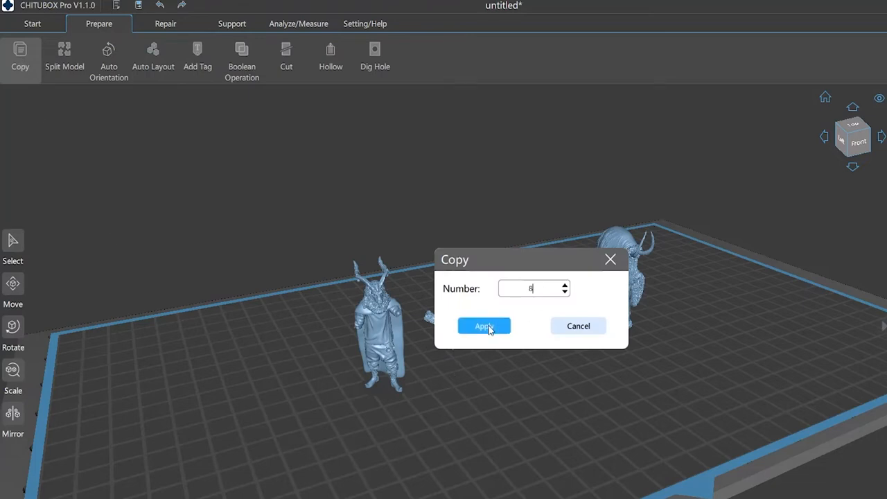
left_click(484, 326)
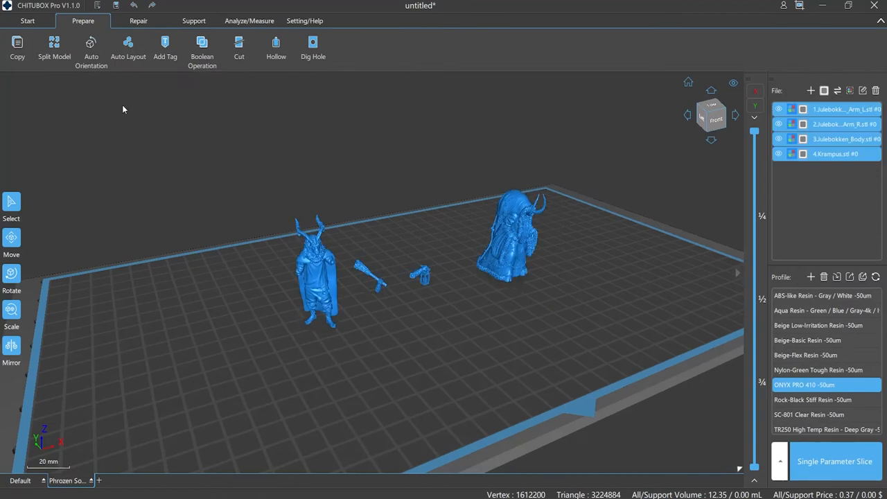
left_click(14, 49)
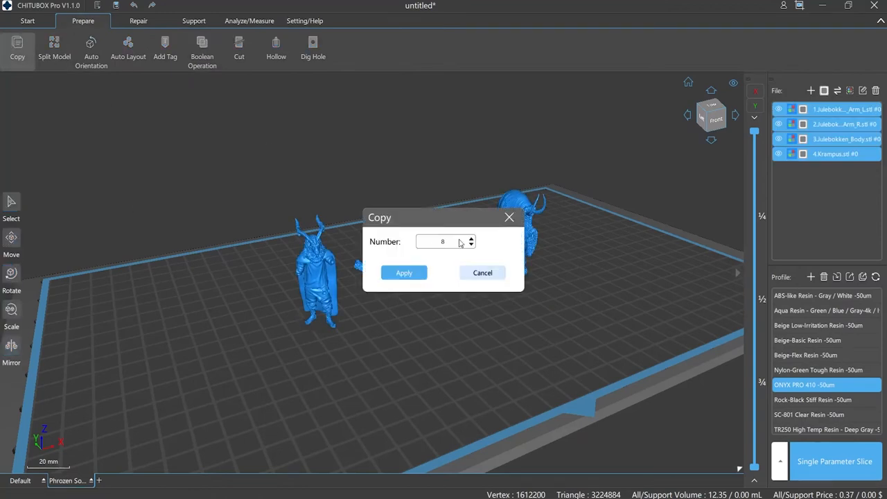
left_click(403, 273)
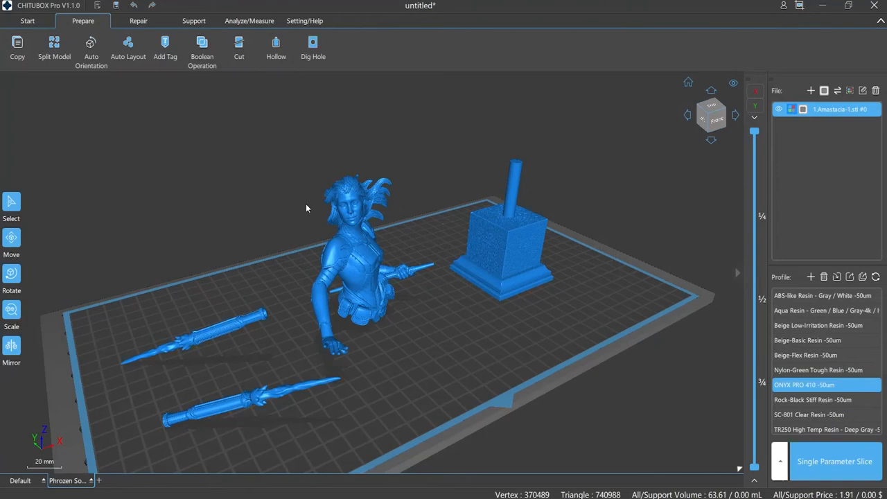
- Split the loose Amastacia model into parts without keeping the original, then select a spear
left_click(52, 45)
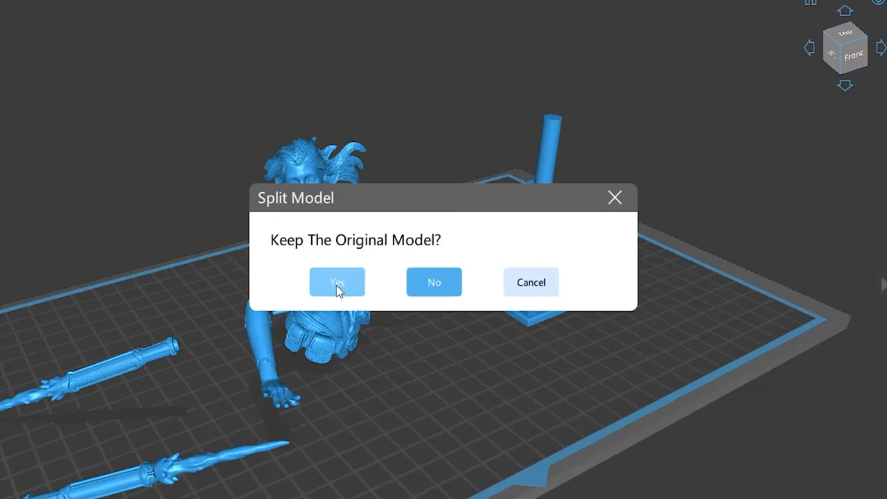
left_click(337, 282)
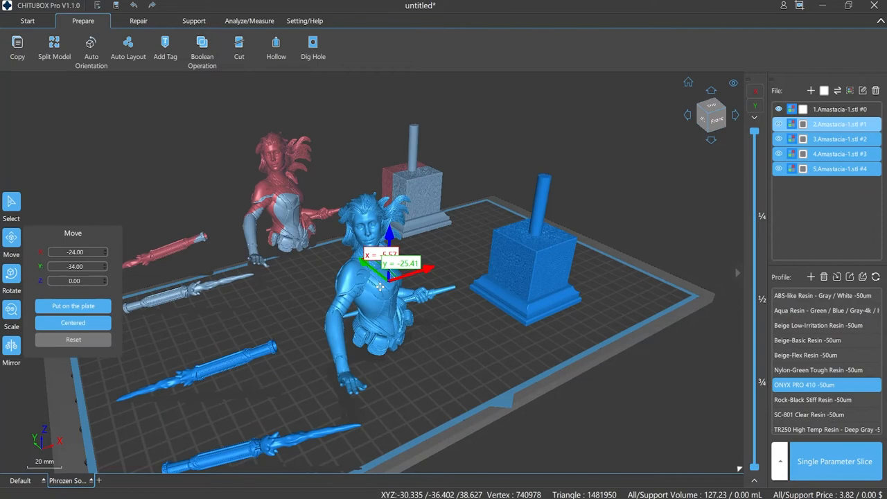
left_click(26, 23)
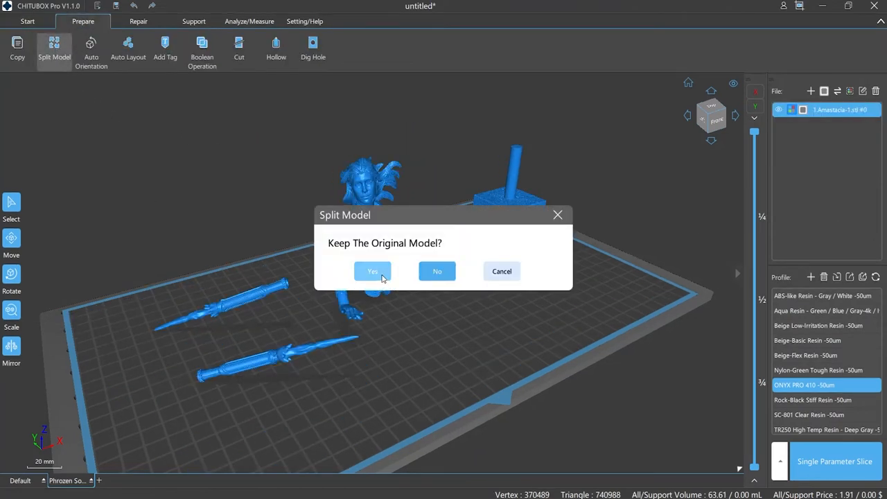
left_click(372, 270)
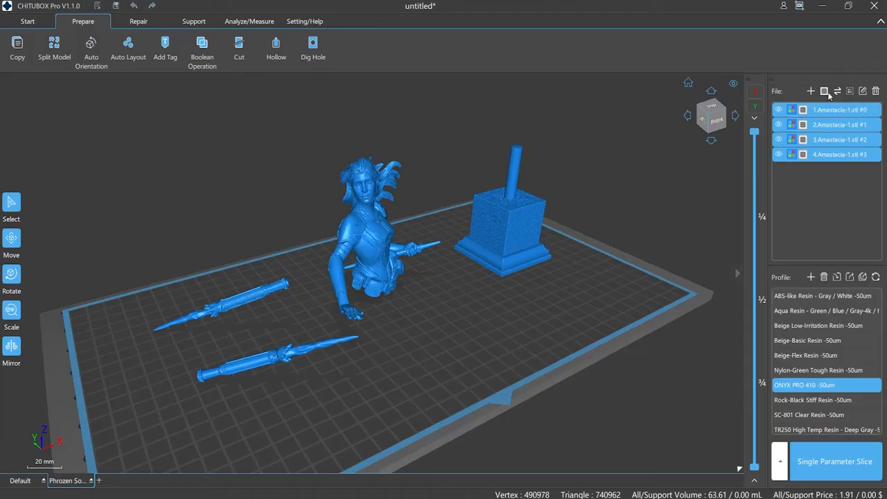
left_click(832, 139)
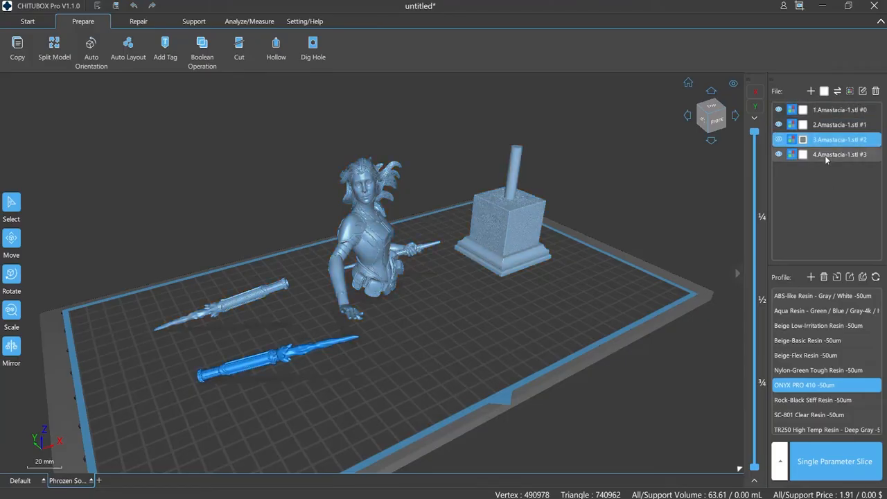
left_click(26, 22)
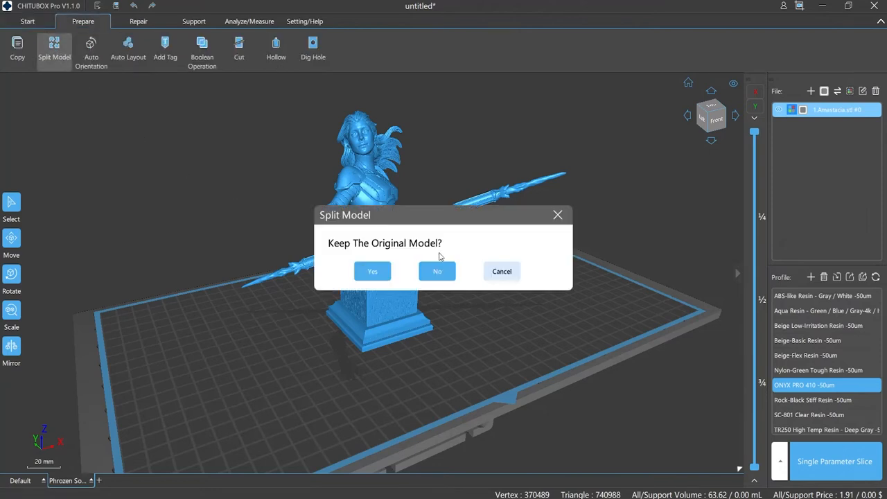
- Split the assembled Amastacia bust into parts, declining to keep the original, and select the spear
left_click(372, 271)
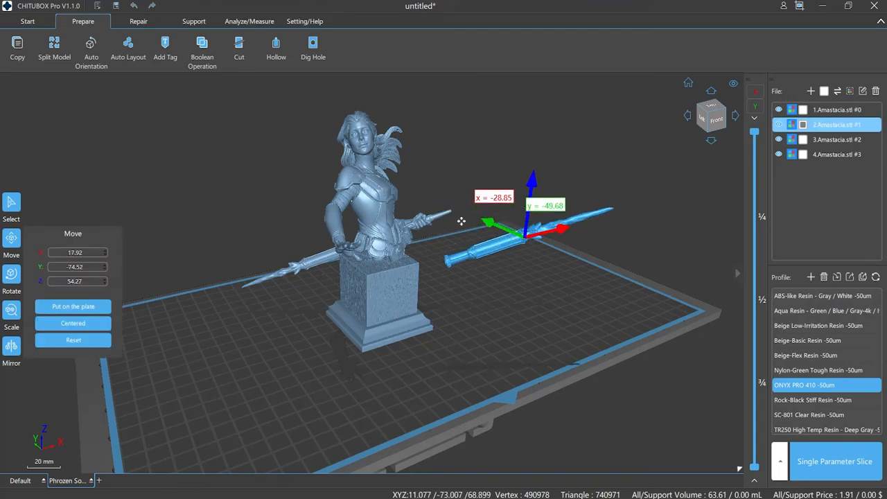
left_click(830, 139)
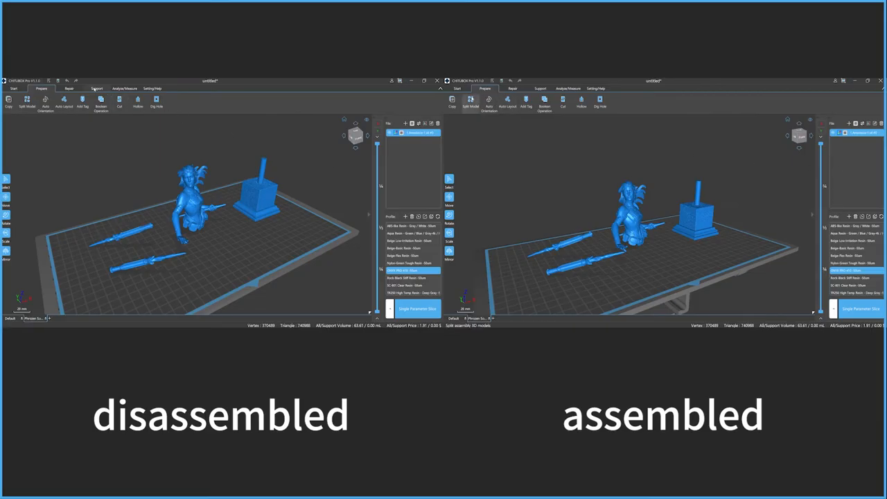
- Generate supports on both the disassembled and assembled Amastacia models
left_click(95, 88)
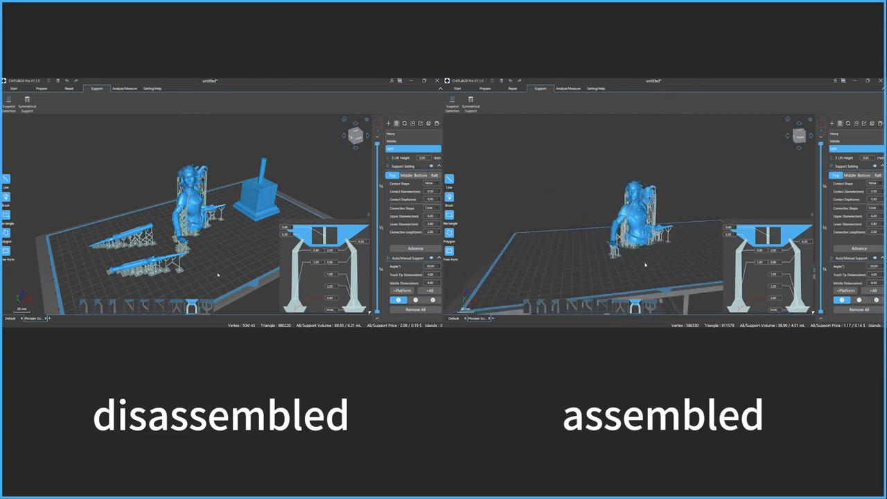
left_click(490, 88)
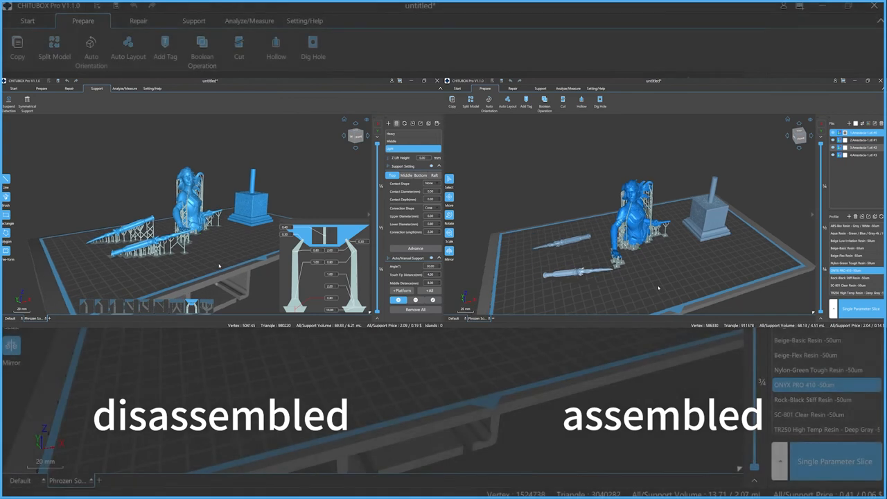
- Copy the supported Saint Nick and Julebokken miniatures and auto-lay them out using Area Placement
left_click(17, 52)
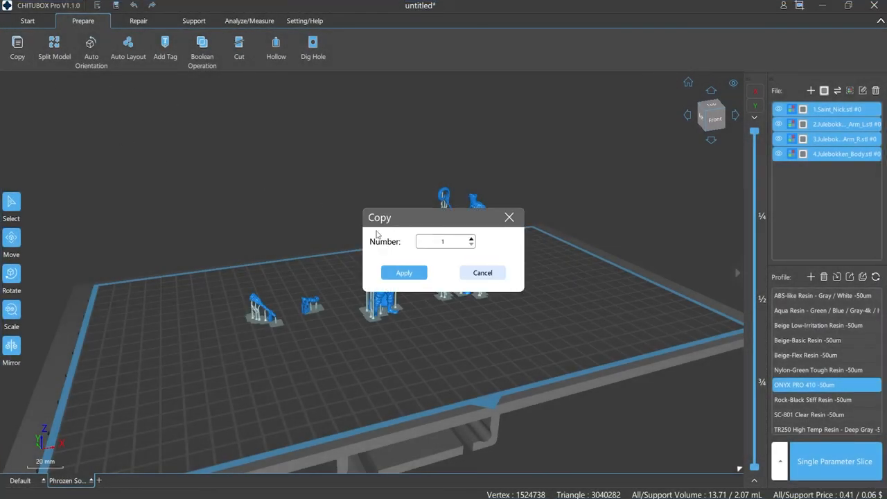
left_click(404, 272)
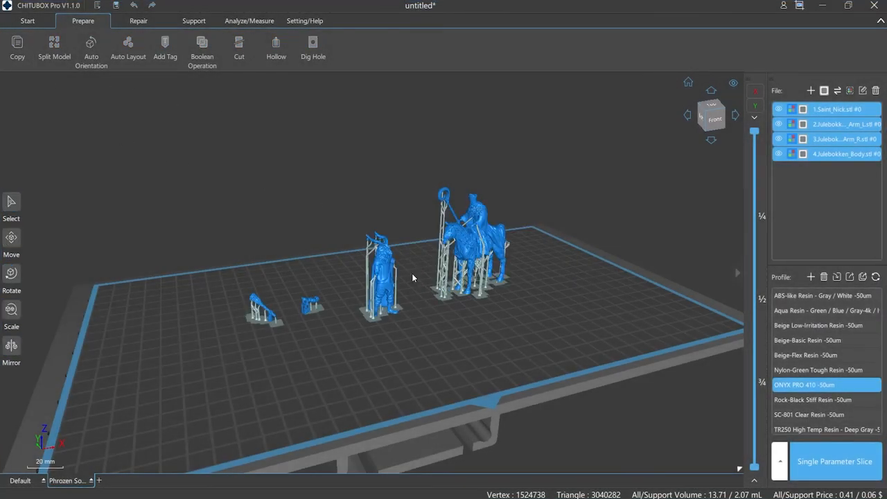
left_click(127, 44)
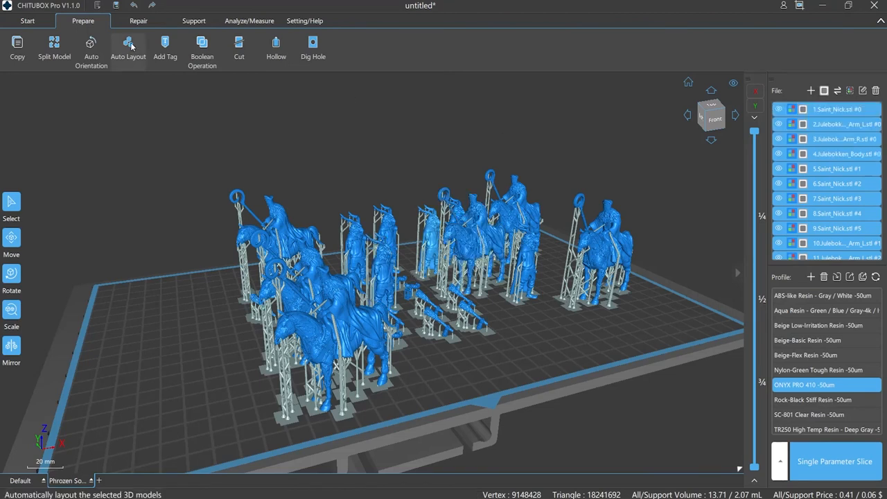
left_click(130, 43)
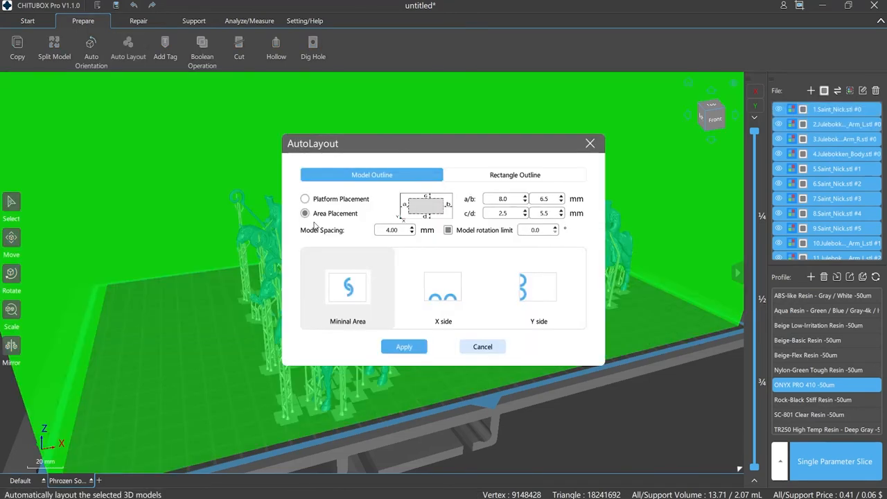
left_click(404, 346)
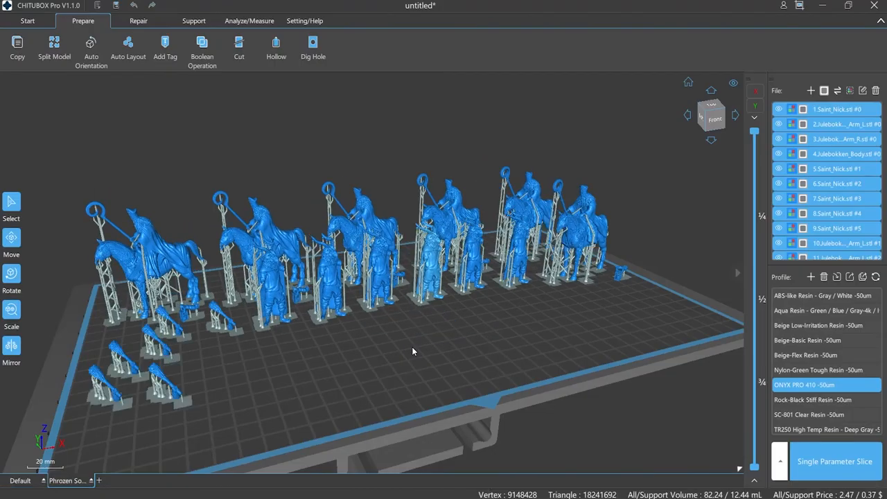